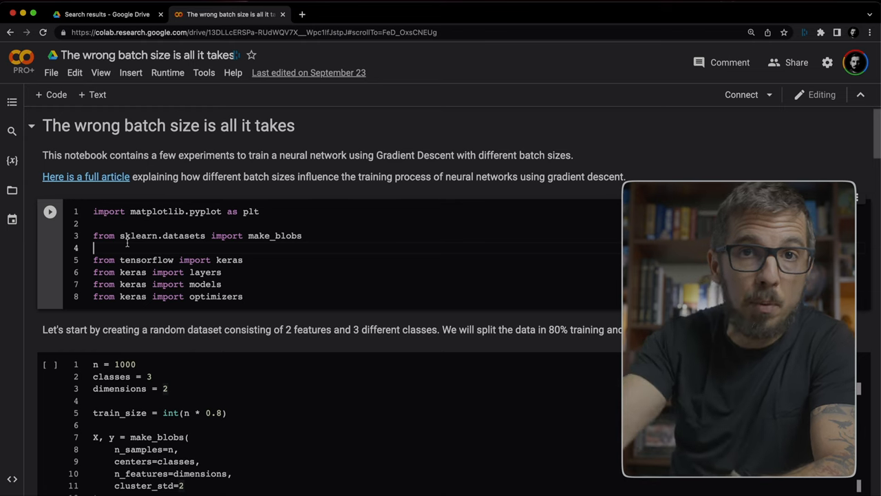
Scroll to the dataset cell and highlight the 1000 sample count and 80% training split.
{"action": "scroll", "scroll_direction": "down", "scroll_amount": 3}
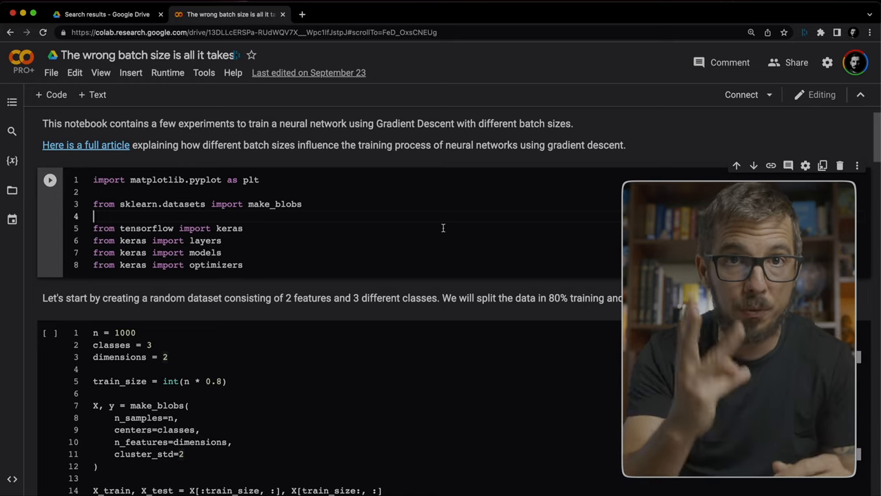
{"action": "scroll", "scroll_direction": "down", "scroll_amount": 3}
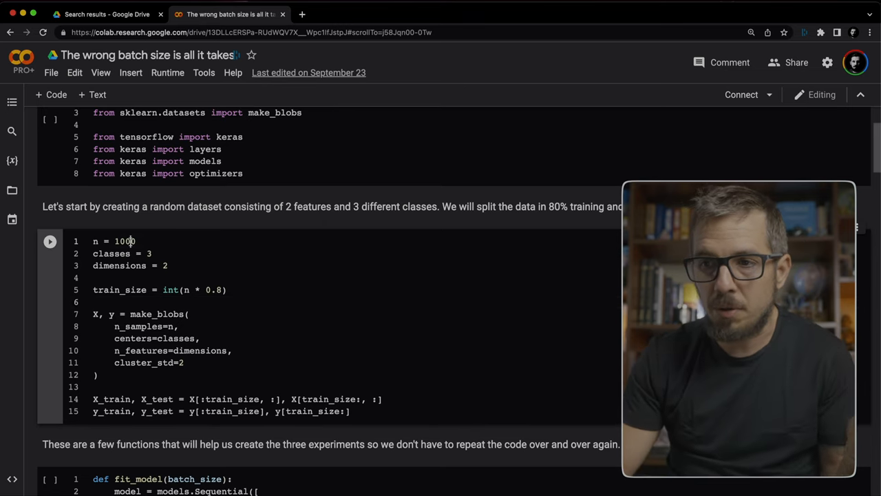
{"action": "double_click", "coordinate": [124, 241]}
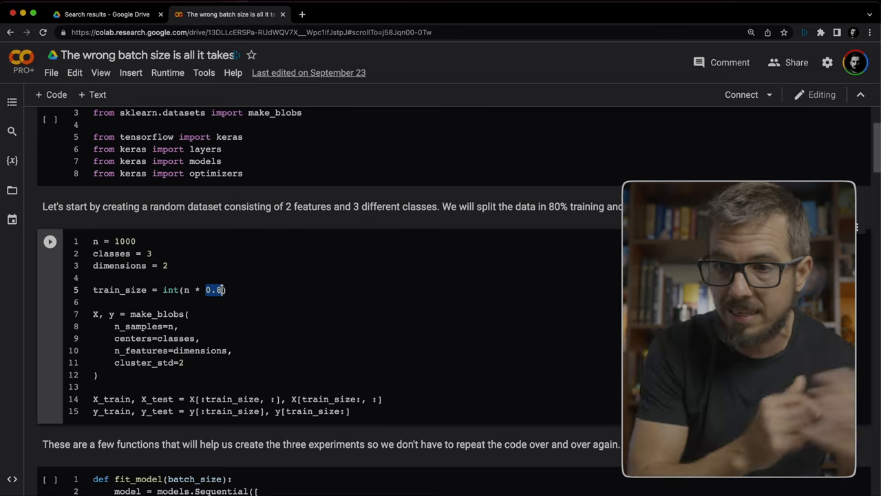
Scroll to the fit_model and evaluate helpers, highlighting the model build and model.fit call.
{"action": "scroll", "scroll_direction": "down", "scroll_amount": 3}
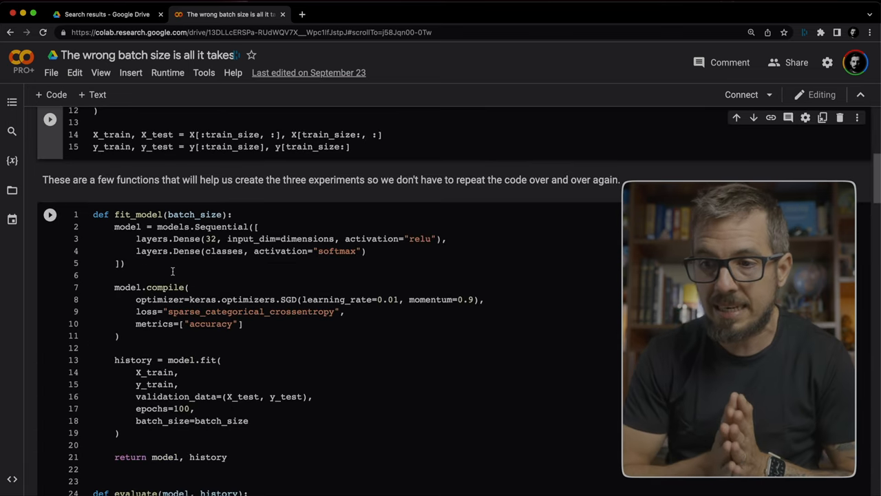
{"action": "scroll", "scroll_direction": "down", "scroll_amount": 3}
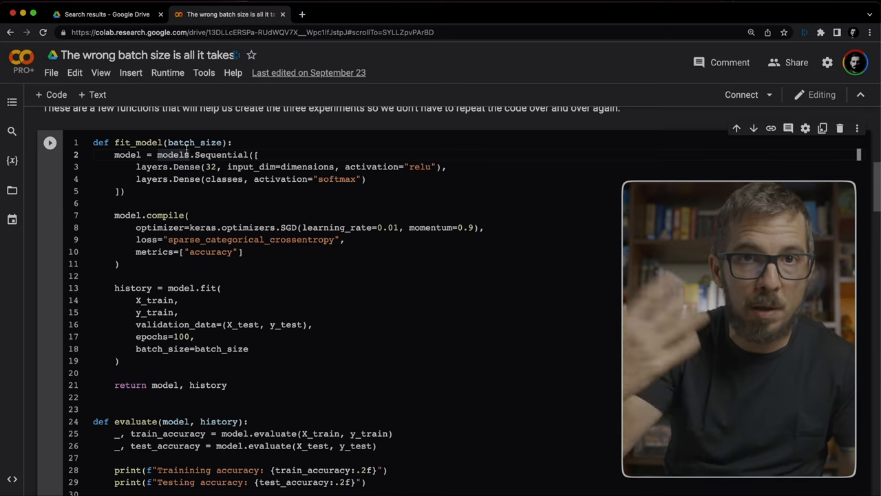
{"action": "double_click", "coordinate": [221, 155]}
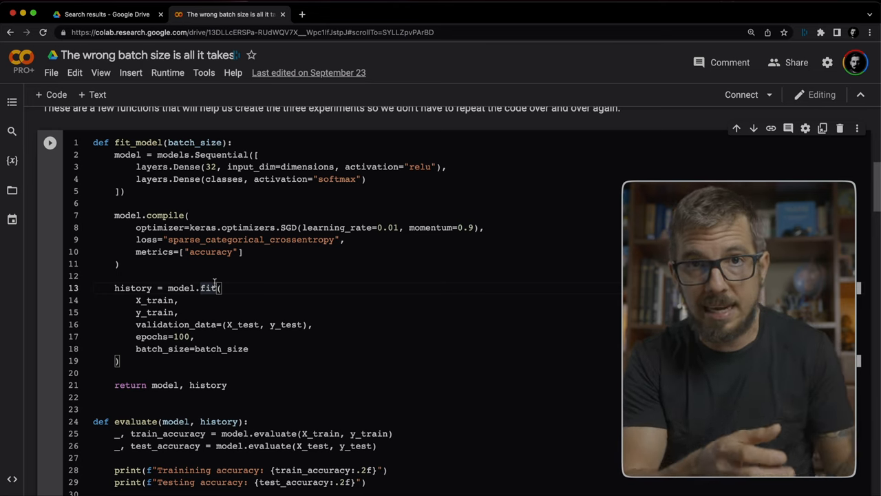
{"action": "double_click", "coordinate": [173, 325]}
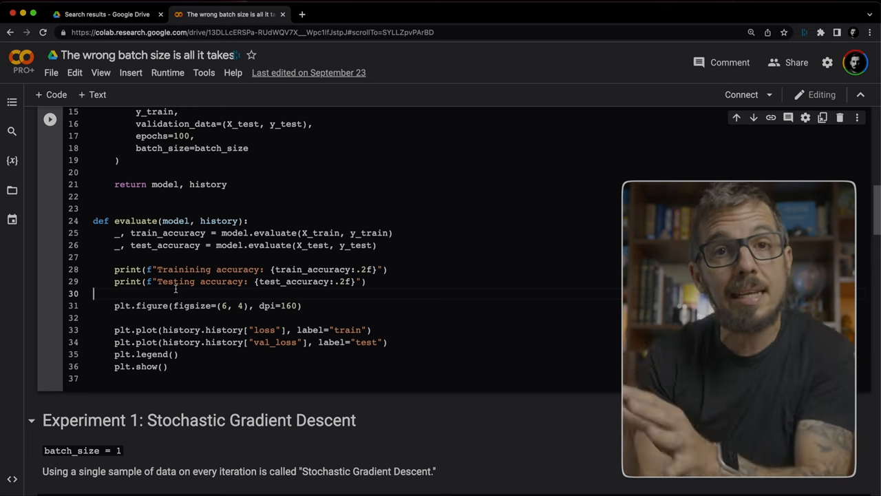
Scroll through Experiment 1's batch_size=1 log to the 0.87/0.85 accuracies and spiky loss plot.
{"action": "scroll", "scroll_direction": "down", "scroll_amount": 3}
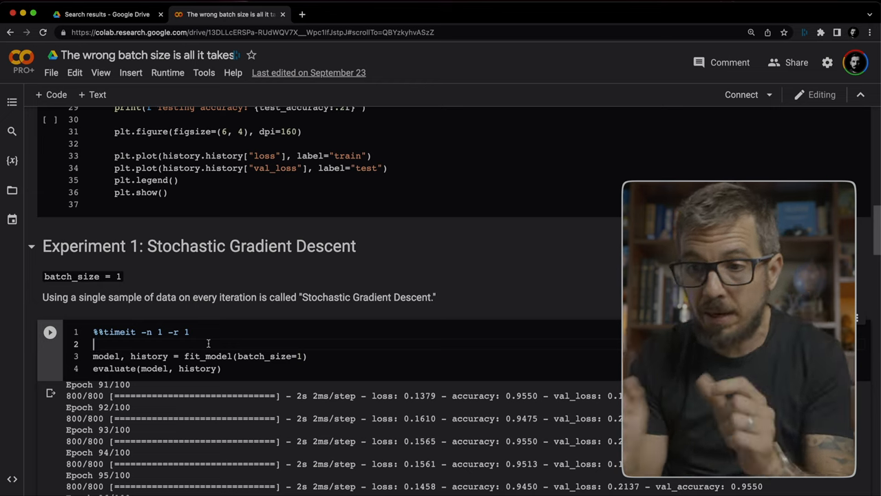
{"action": "double_click", "coordinate": [106, 355]}
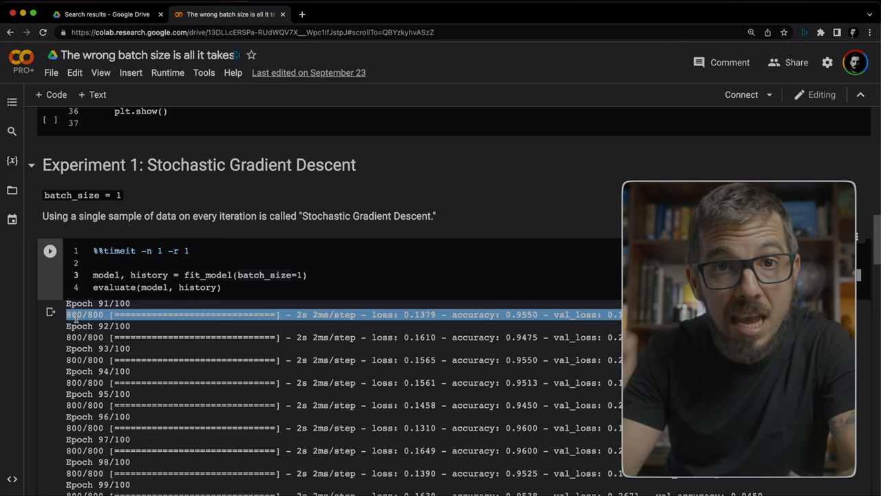
{"action": "mouse_move", "coordinate": [136, 349]}
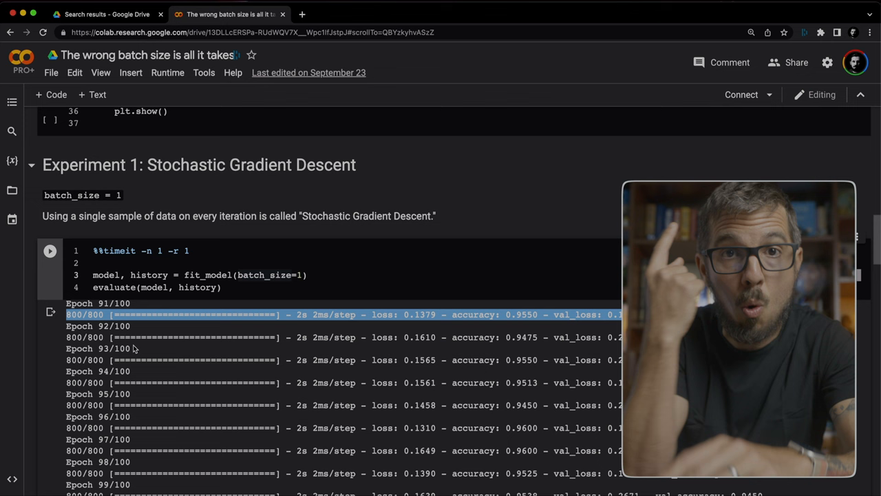
{"action": "scroll", "scroll_direction": "down", "scroll_amount": 3}
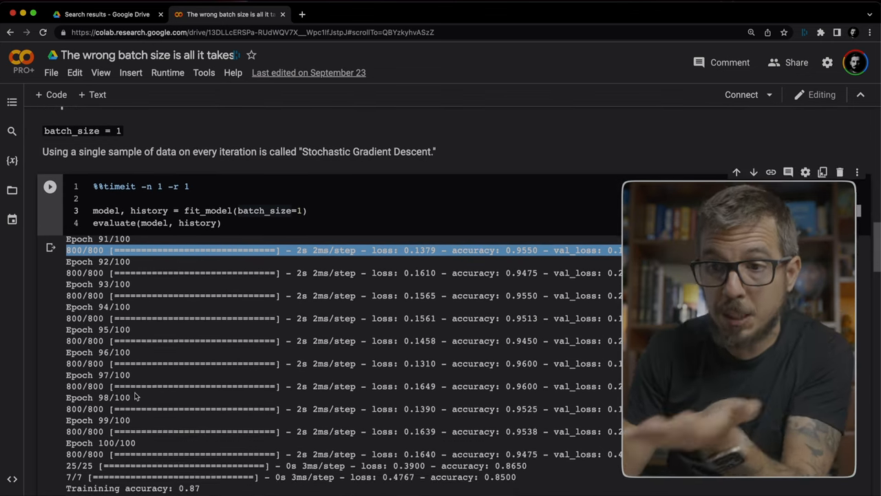
{"action": "scroll", "scroll_direction": "down", "scroll_amount": 3}
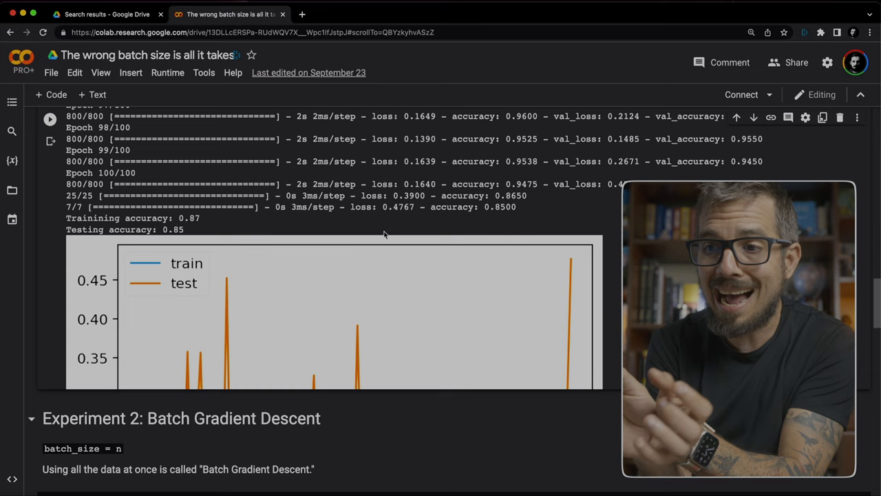
Scroll to Experiment 2 (batch_size=train_size) and its epoch log near epochs 92–96.
{"action": "scroll", "scroll_direction": "down", "scroll_amount": 3}
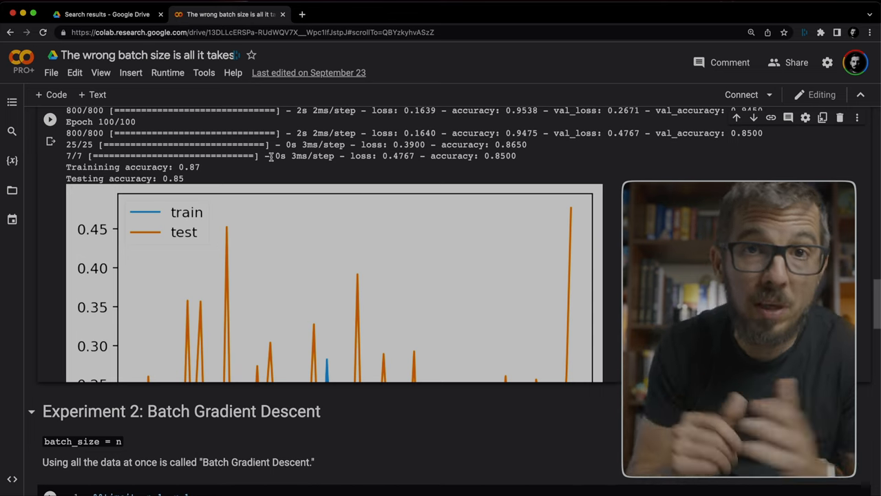
{"action": "scroll", "scroll_direction": "down", "scroll_amount": 3}
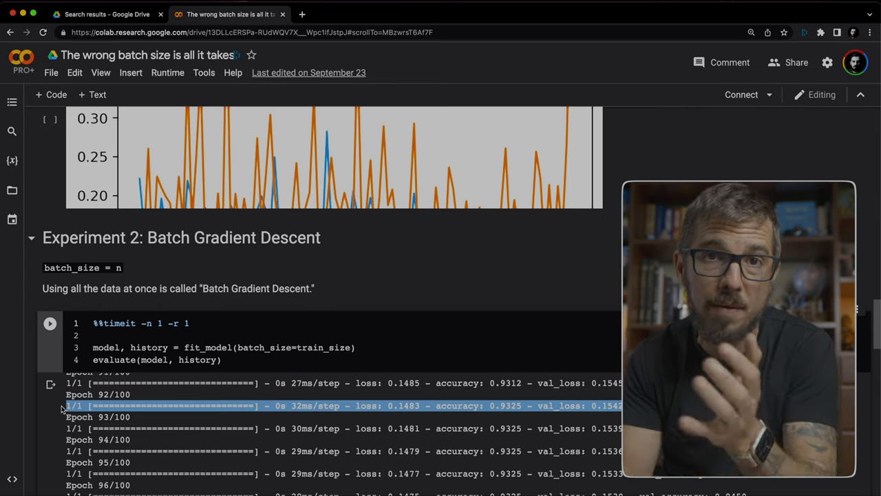
Scroll to Experiment 2's 0.93 training and 0.94 testing accuracy and smooth loss curve.
{"action": "scroll", "scroll_direction": "down", "scroll_amount": 3}
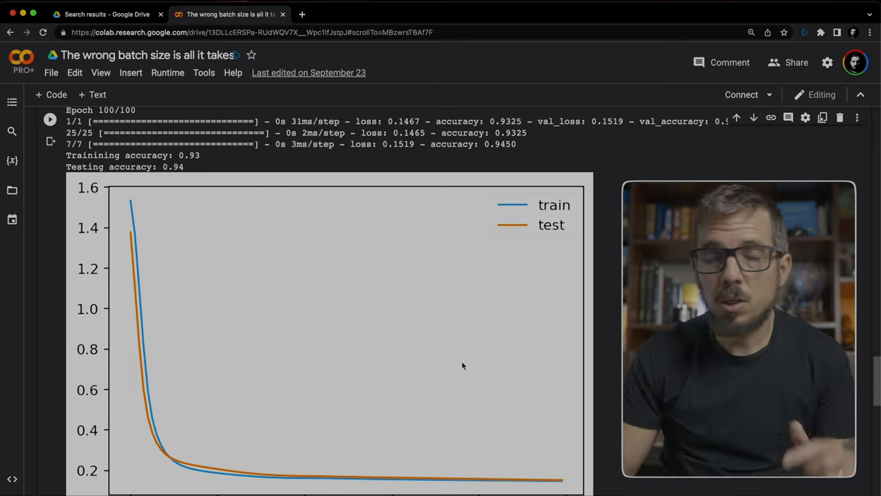
Scroll through Experiment 3 (batch_size=32) log and loss plot to the 10.9 s runtime.
{"action": "scroll", "scroll_direction": "down", "scroll_amount": 3}
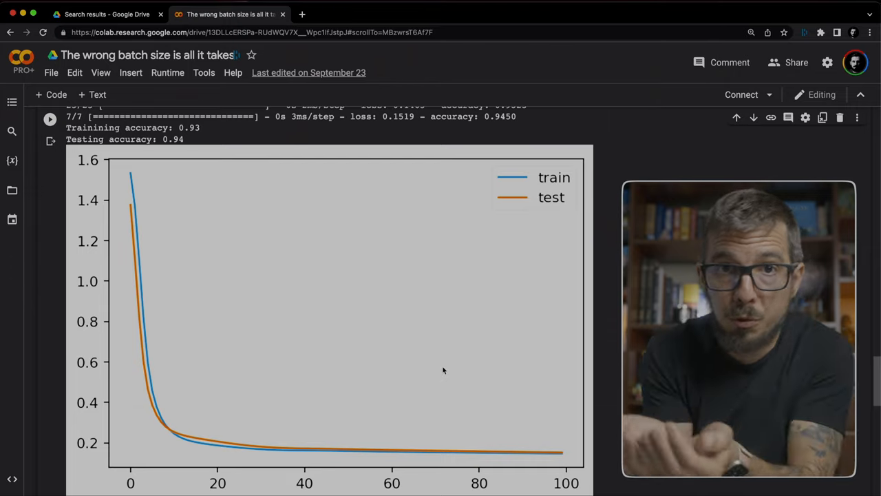
{"action": "scroll", "scroll_direction": "down", "scroll_amount": 3}
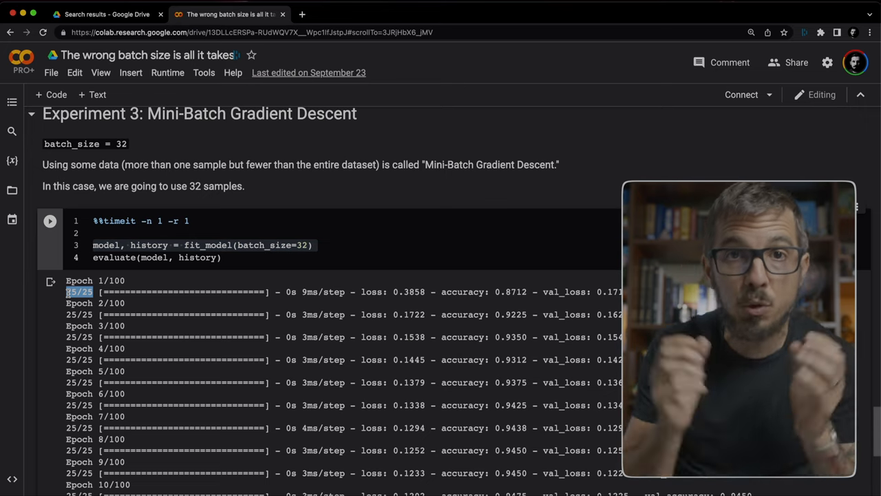
{"action": "scroll", "scroll_direction": "down", "scroll_amount": 3}
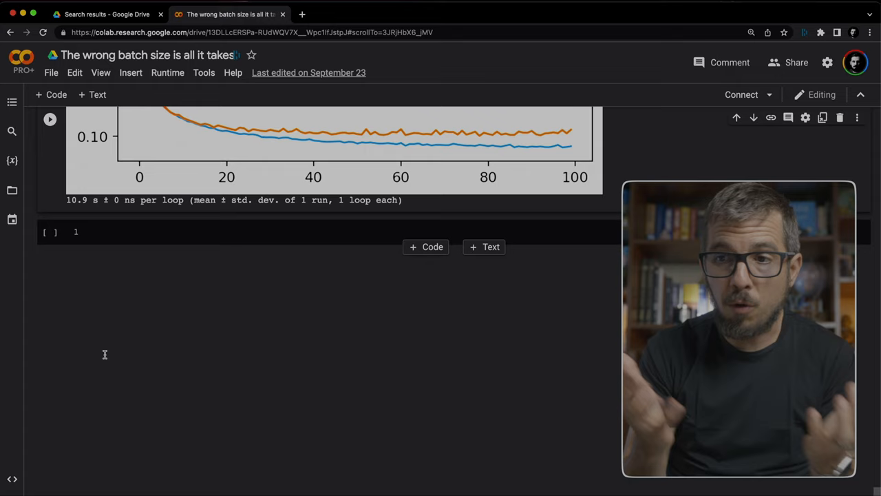